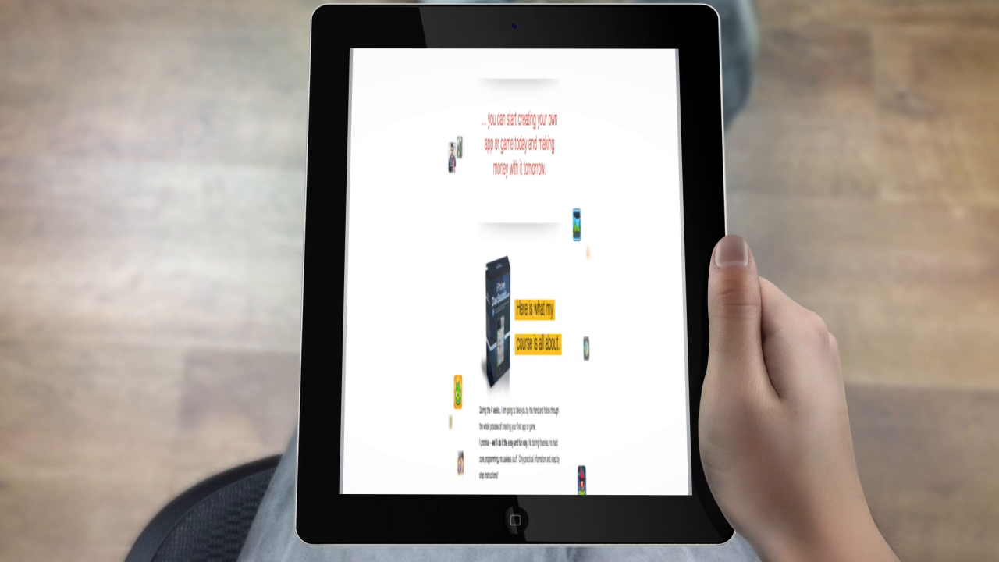
pyautogui.scroll(-3)
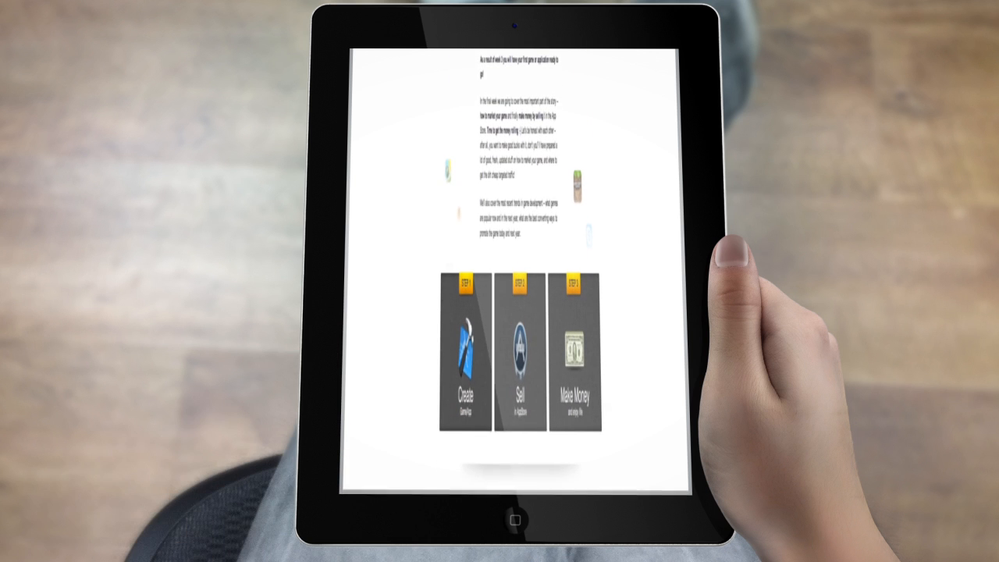
pyautogui.scroll(-3)
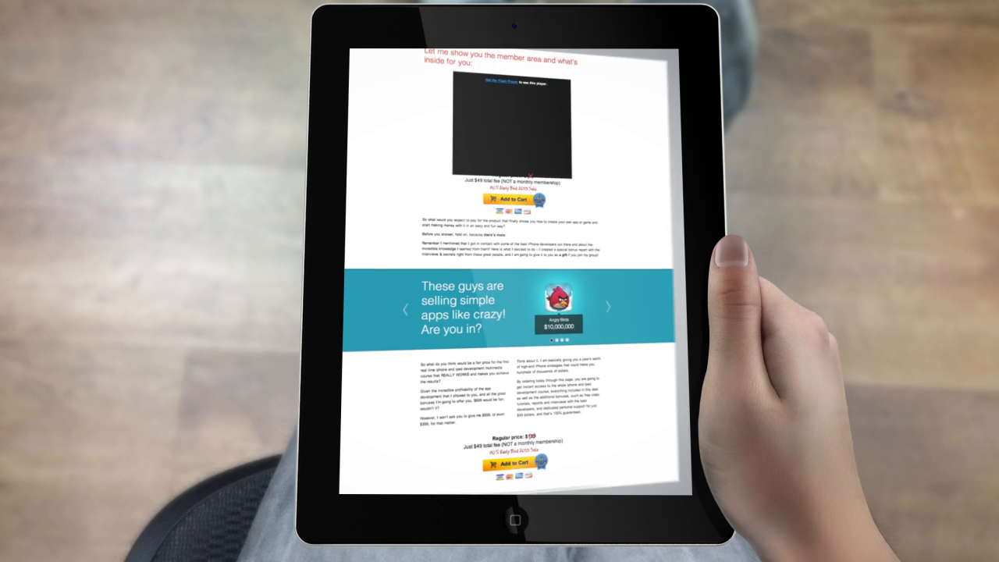